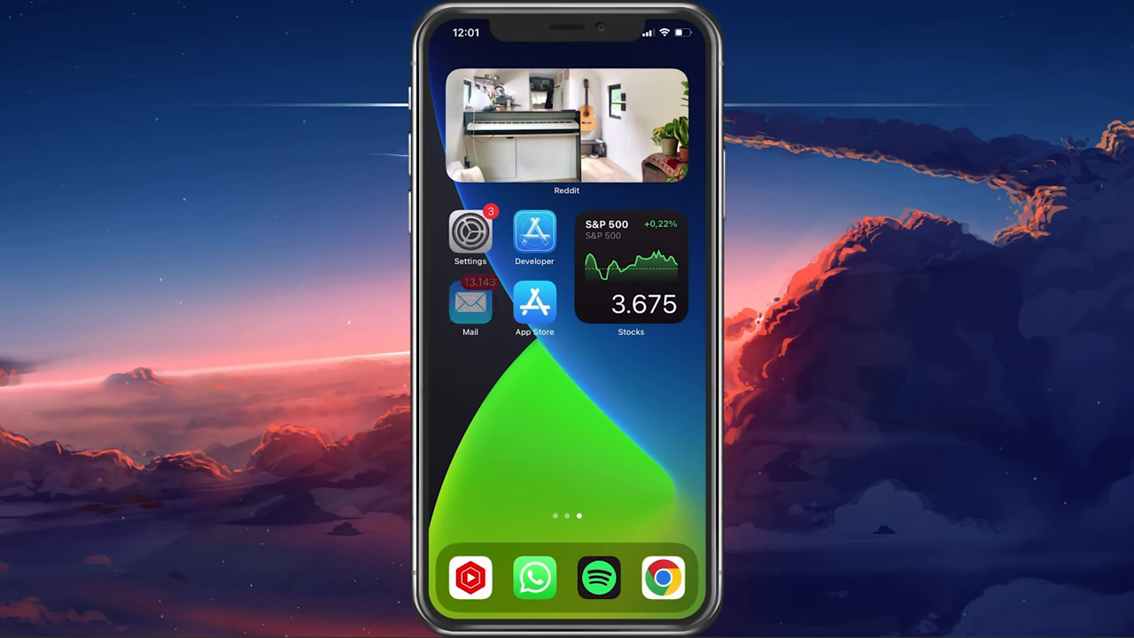
- Launch Mail from the Home Screen and start a new blank email draft
click(472, 305)
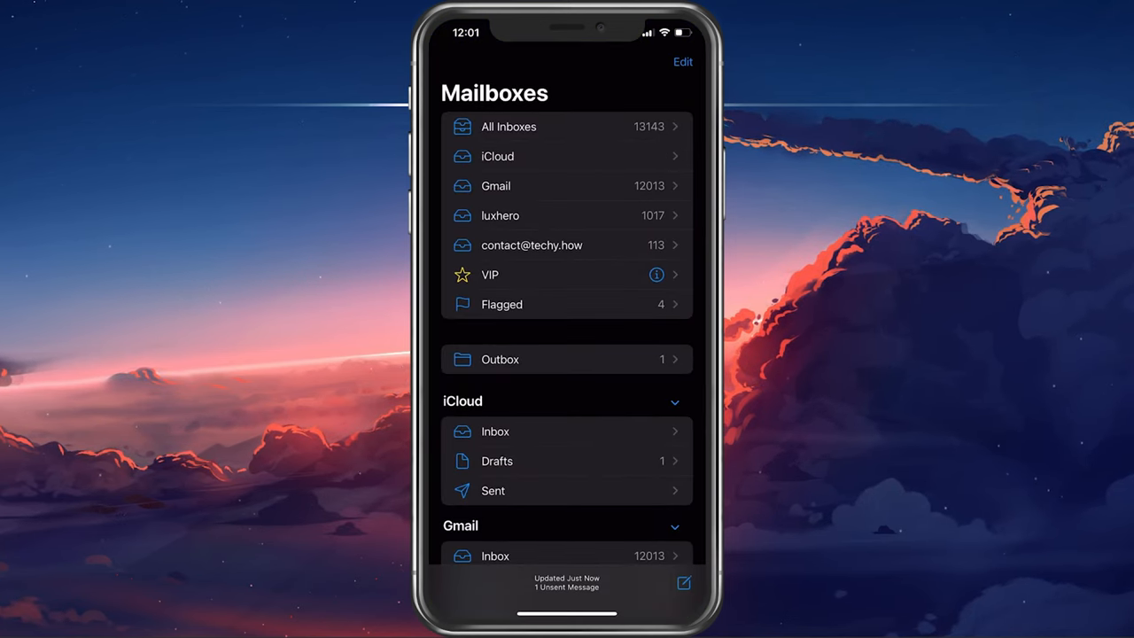
click(683, 583)
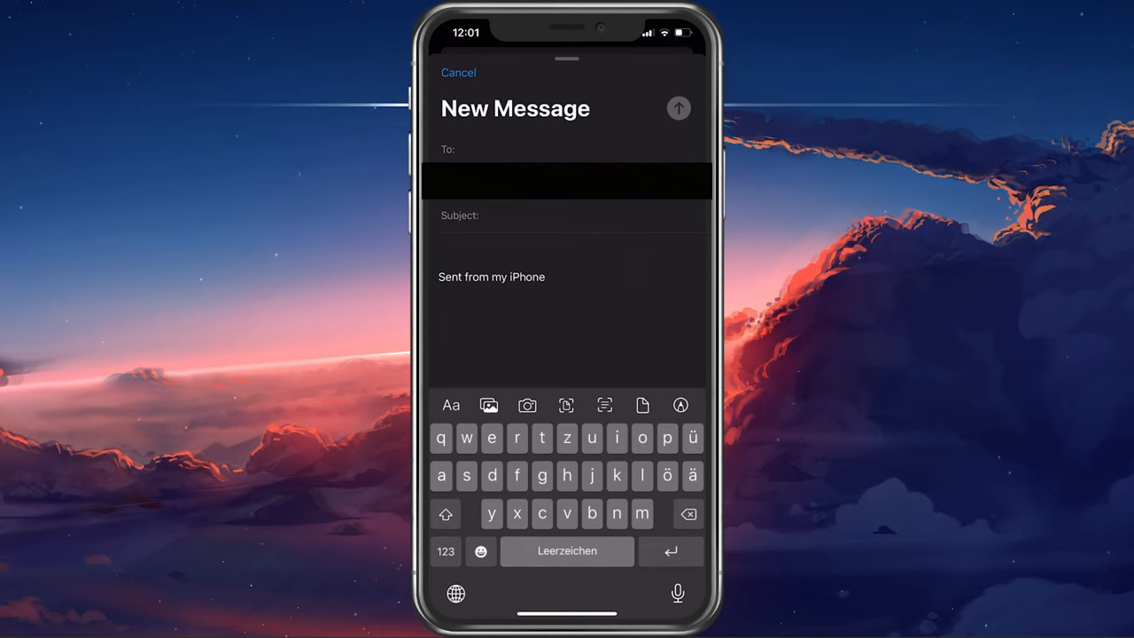
- Browse recent photos and the full photo library from the draft, then dismiss the picker
click(489, 403)
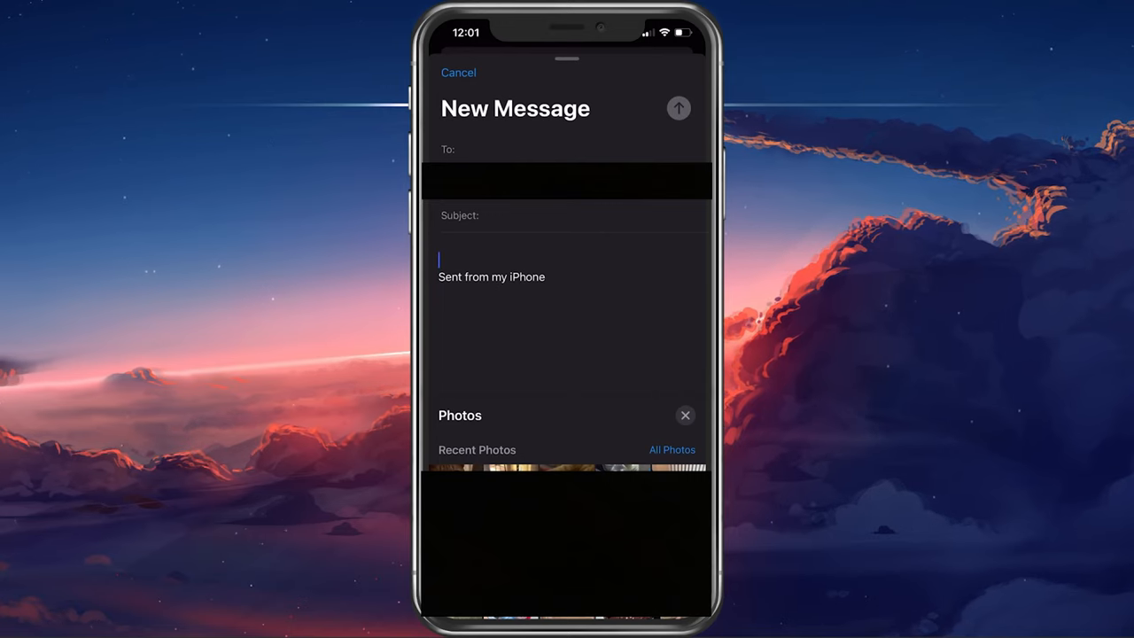
click(672, 449)
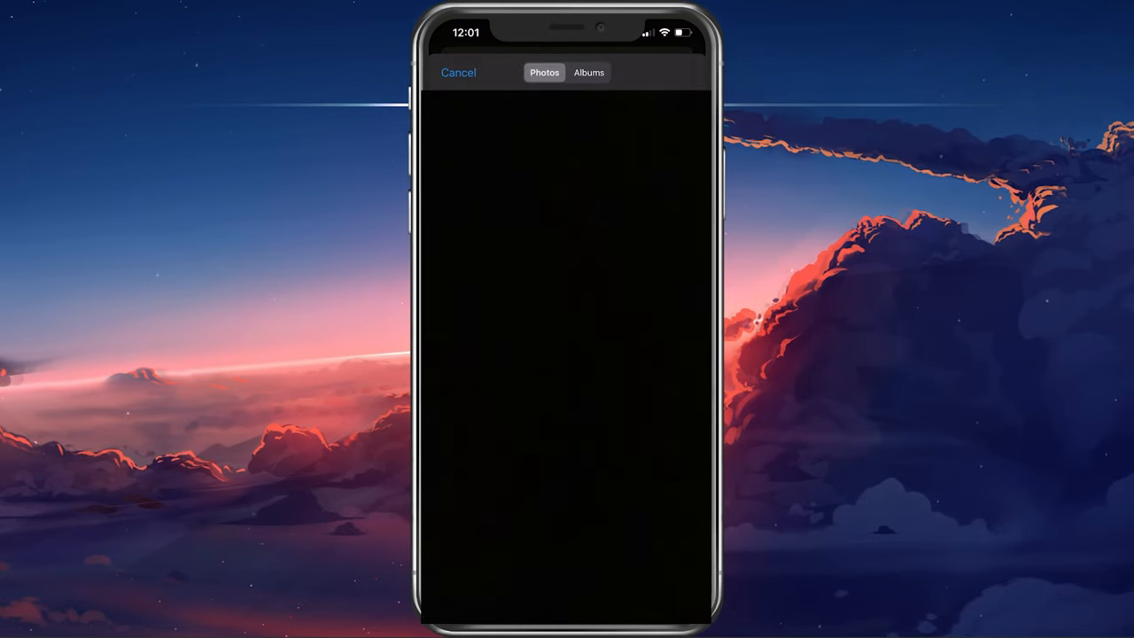
click(588, 73)
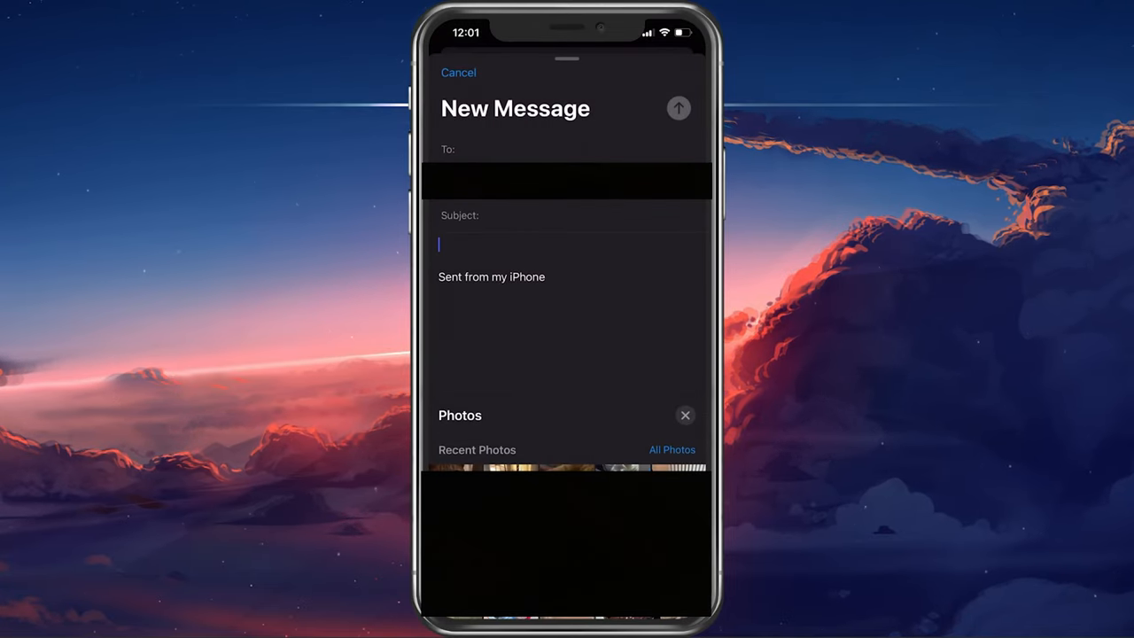
click(567, 248)
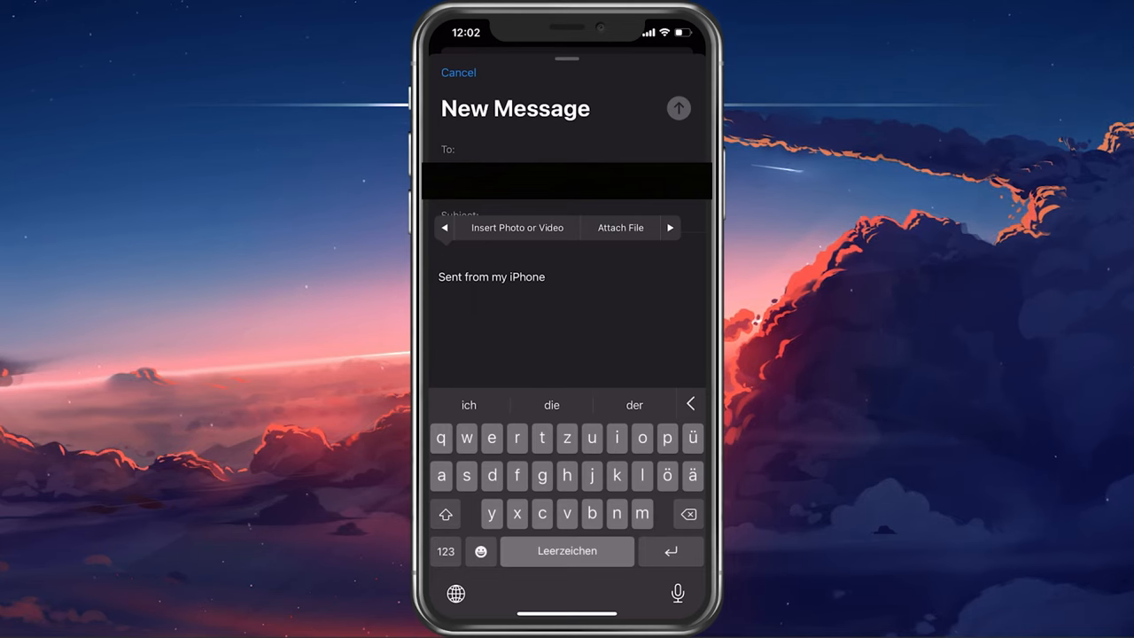
- Choose Attach File from the message body callout to show iCloud Drive folders
click(670, 227)
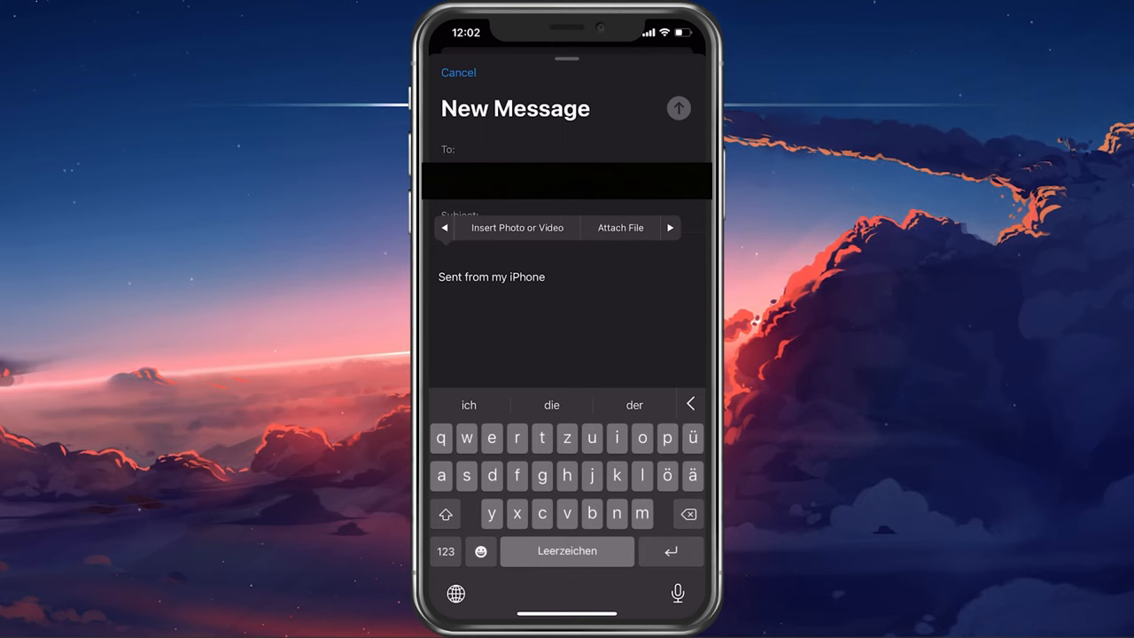
click(620, 227)
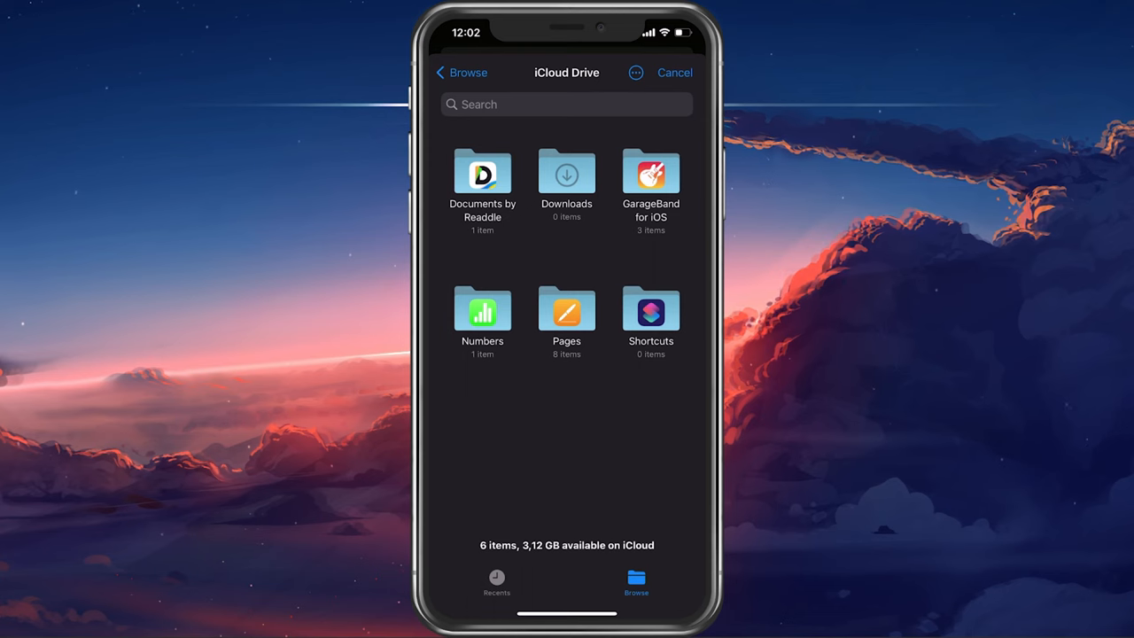
- Look through Recents, return to Browse and enter the Numbers folder
click(496, 584)
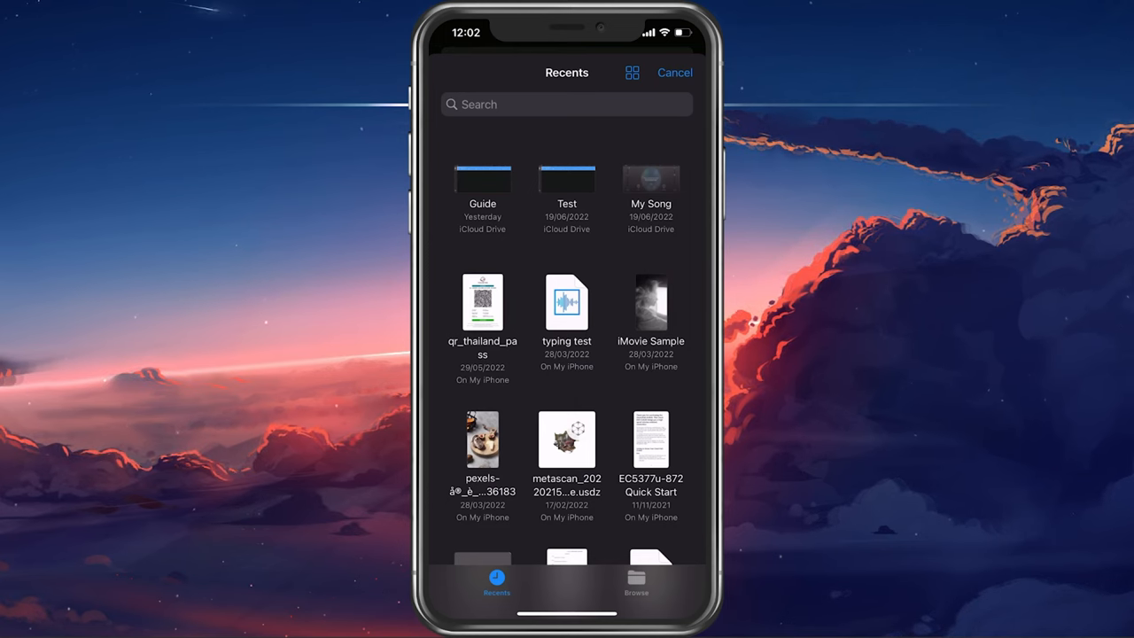
click(636, 582)
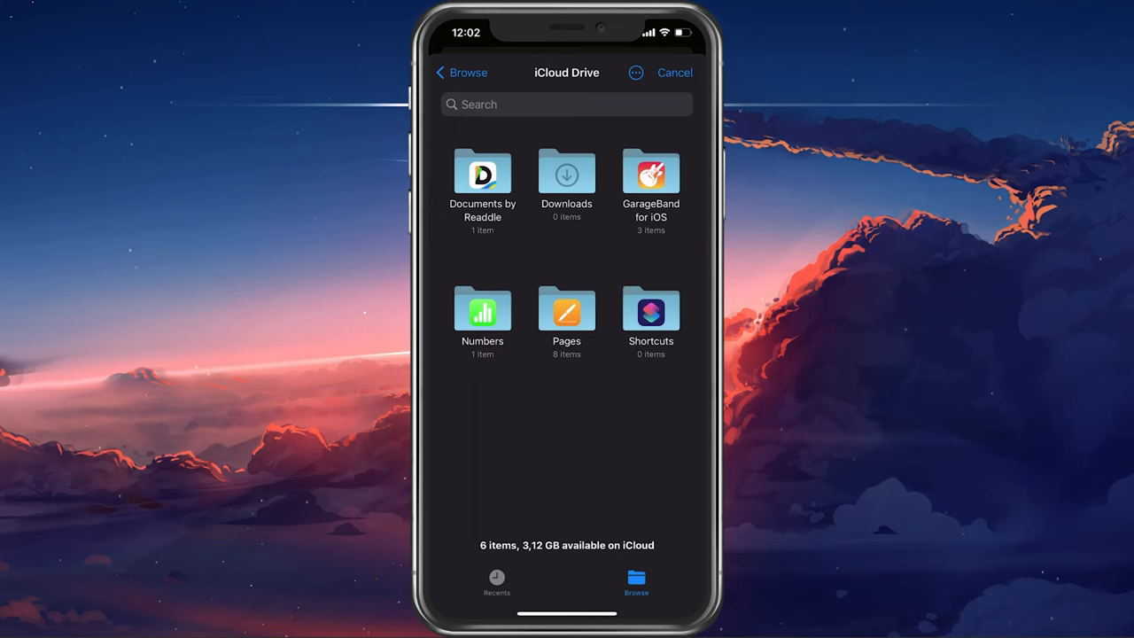
click(482, 310)
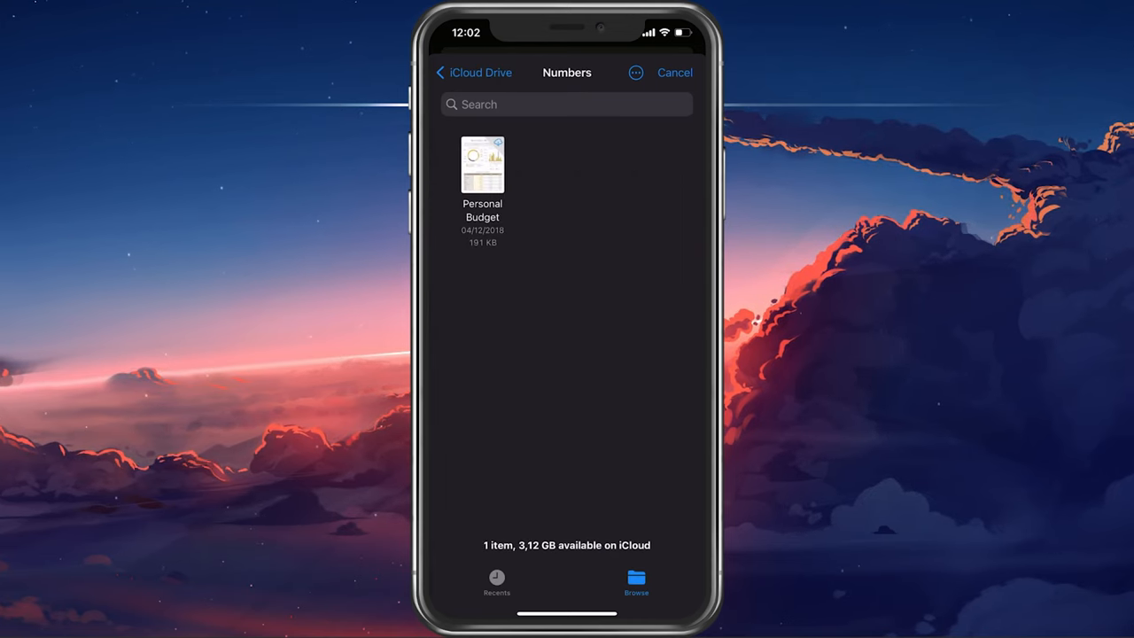
- Cancel the file picker without attaching and discard the draft back to Mailboxes
click(473, 73)
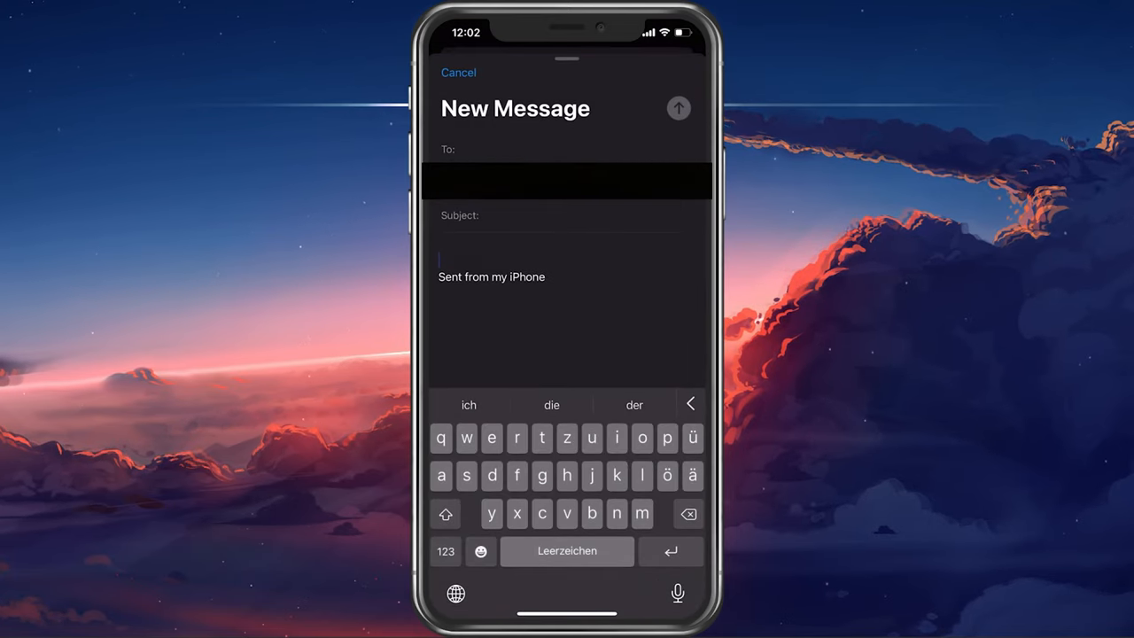
click(457, 73)
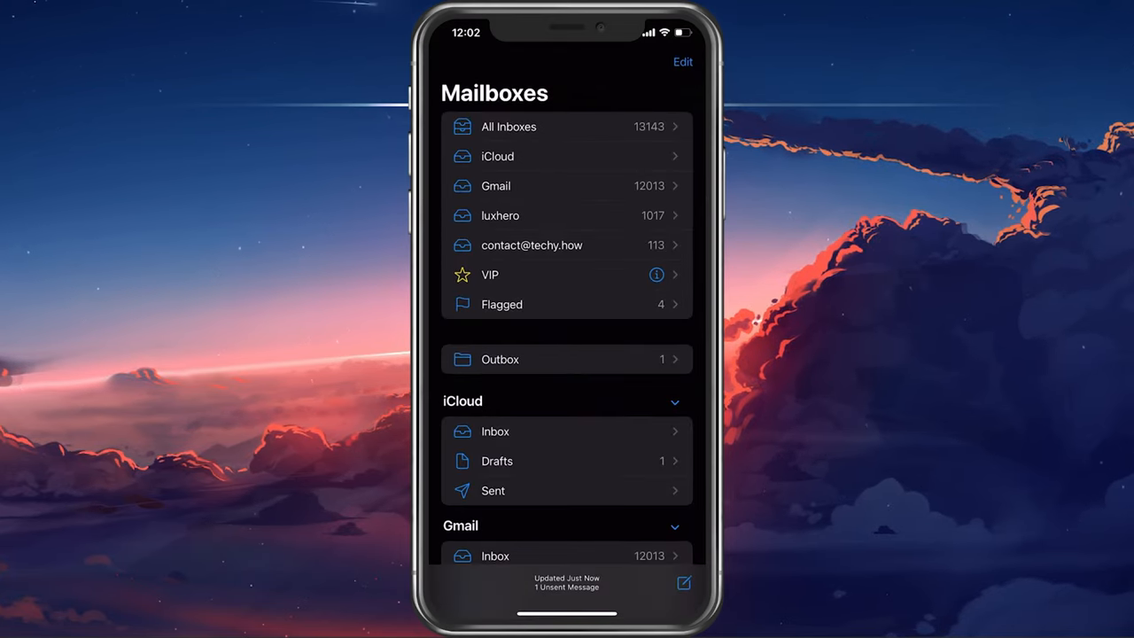